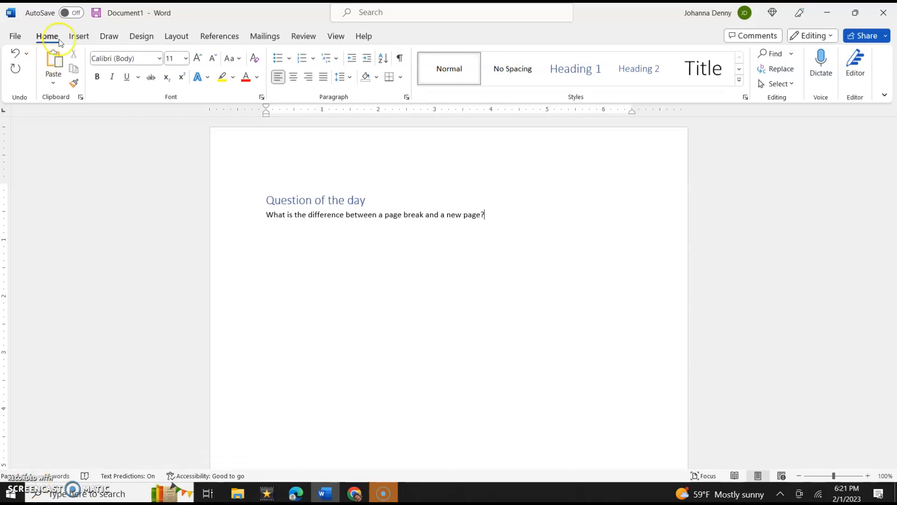
Show the Insert ribbon with the Cover Page, Blank Page and Page Break options.
left_click(79, 36)
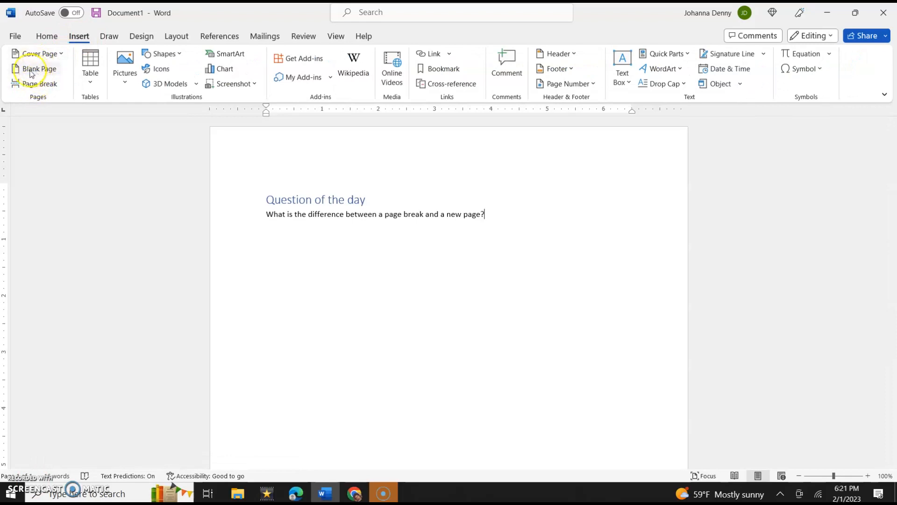
mouse_move(38, 69)
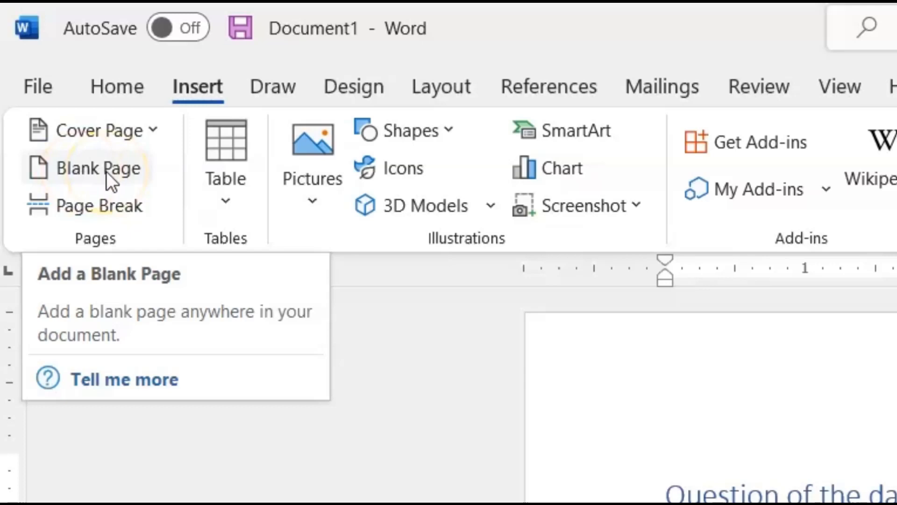
mouse_move(97, 206)
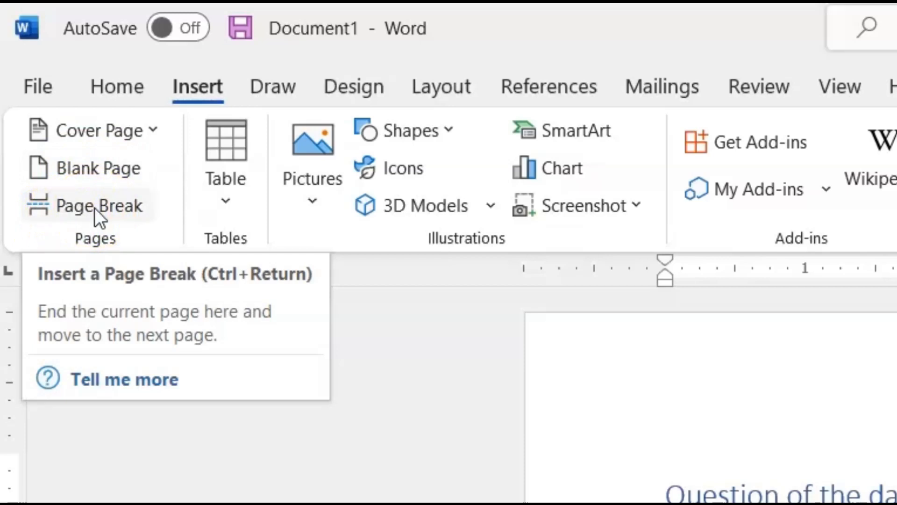
mouse_move(277, 86)
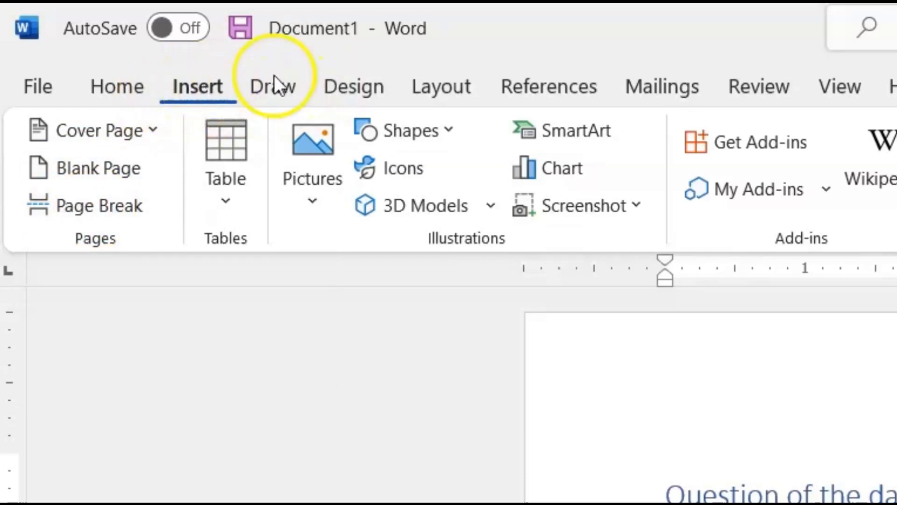
mouse_move(98, 246)
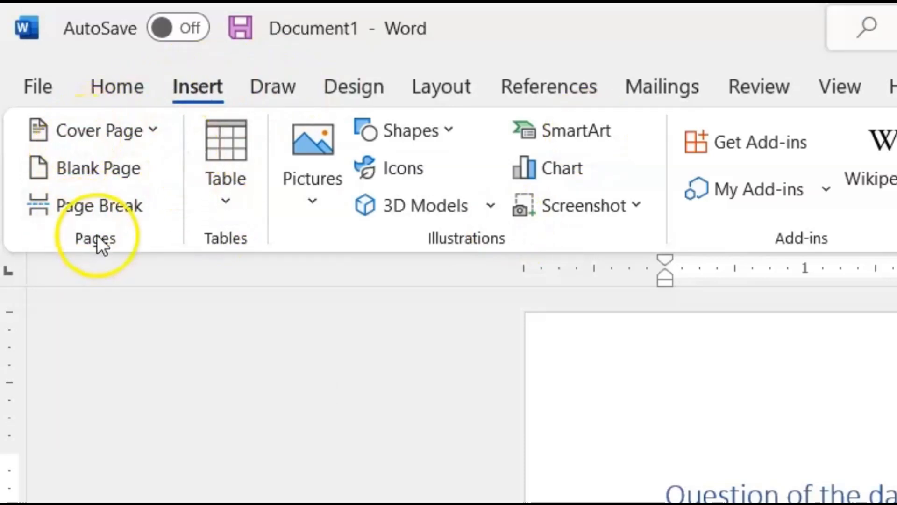
mouse_move(102, 131)
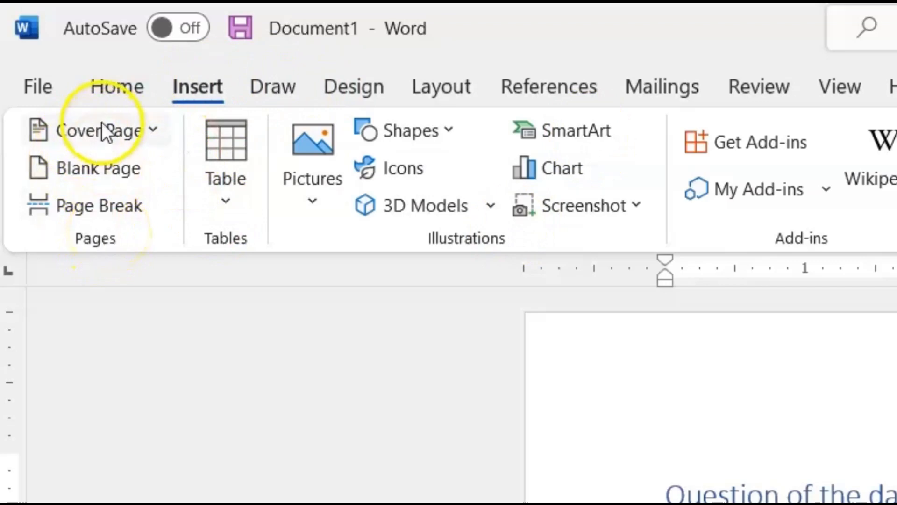
mouse_move(105, 216)
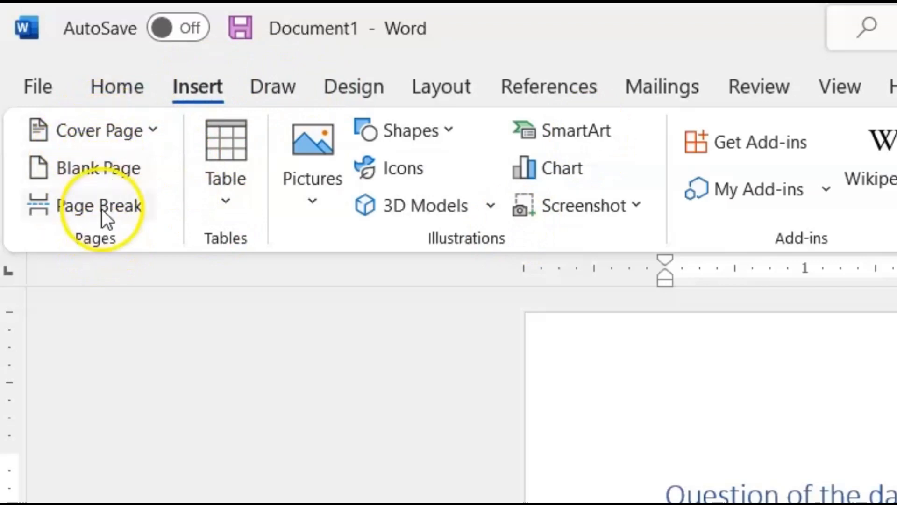
mouse_move(100, 130)
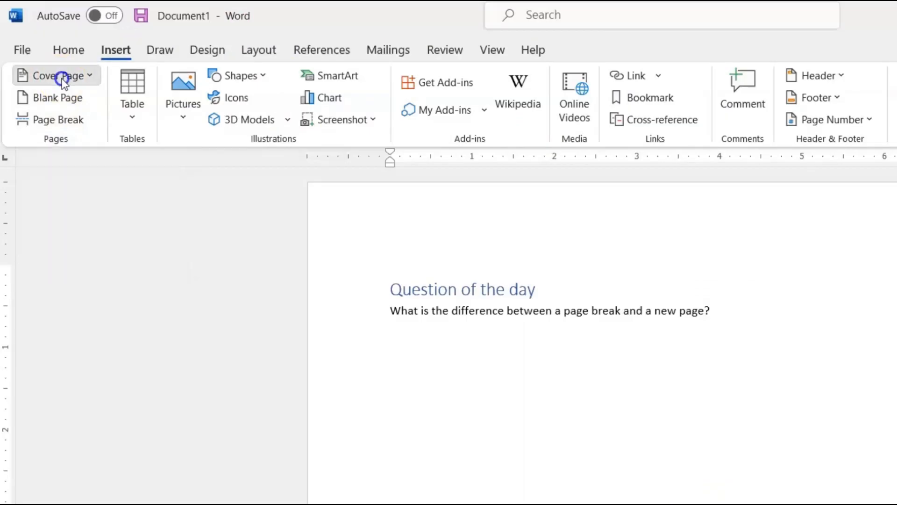
Browse the Cover Page gallery and add the Motion cover page design.
left_click(51, 75)
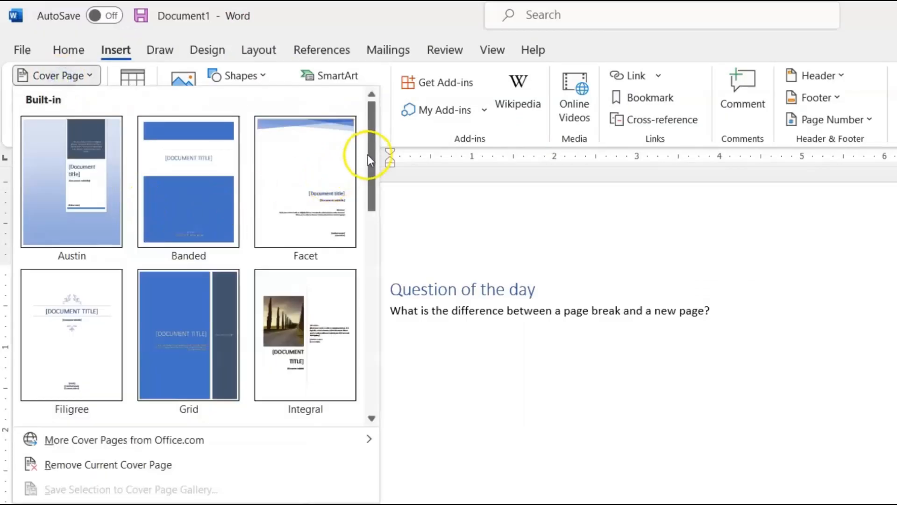
scroll("down", 3)
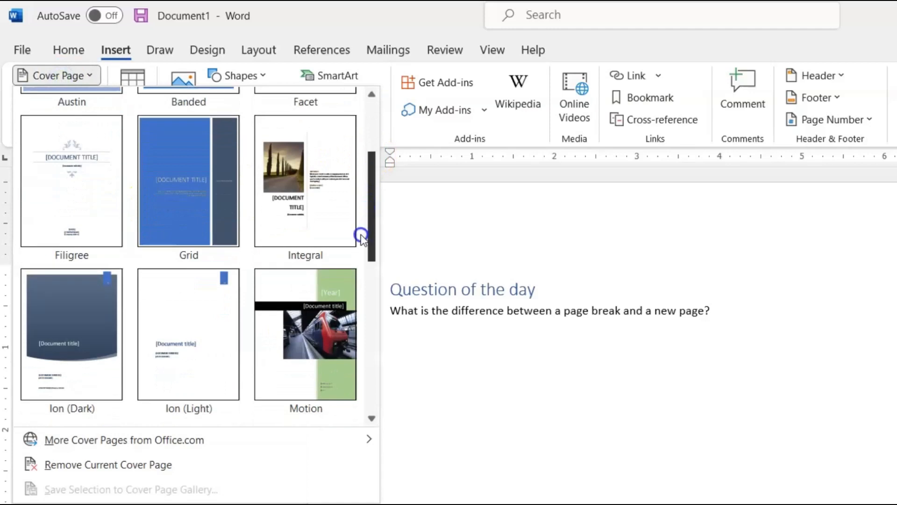
scroll("down", 3)
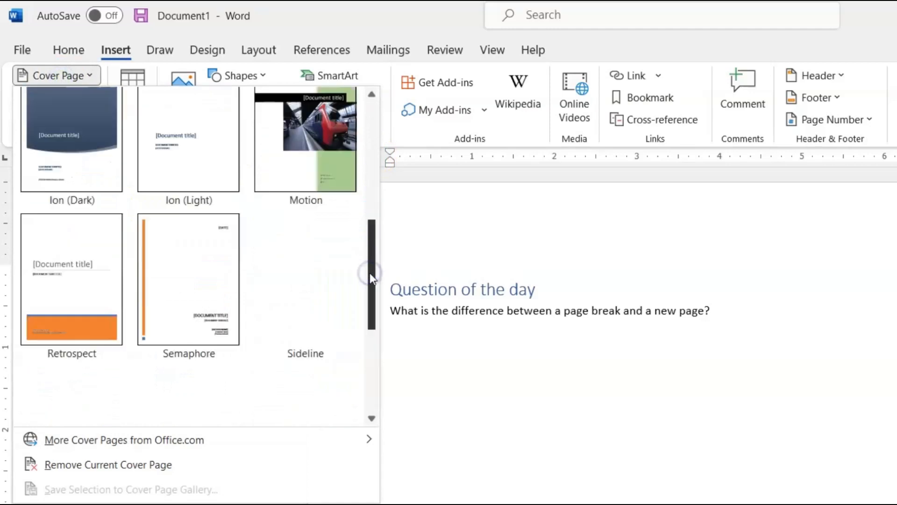
scroll("down", 3)
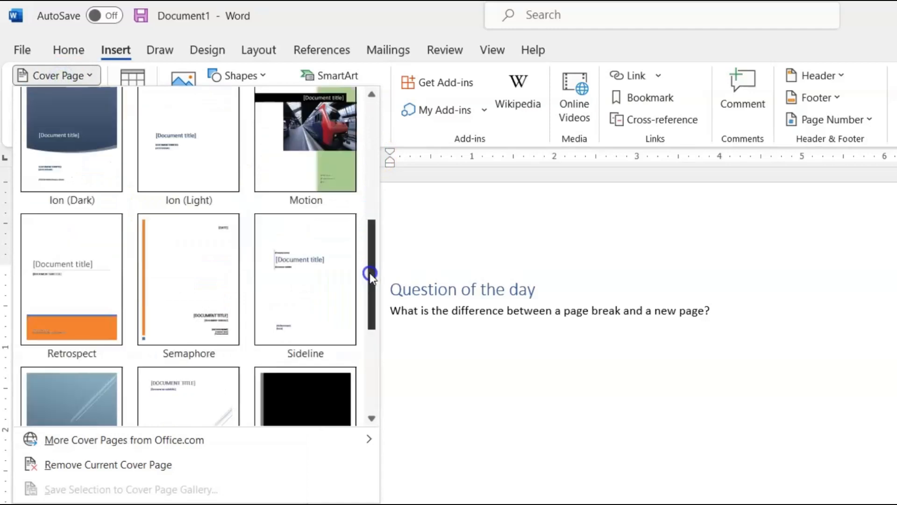
scroll("down", 3)
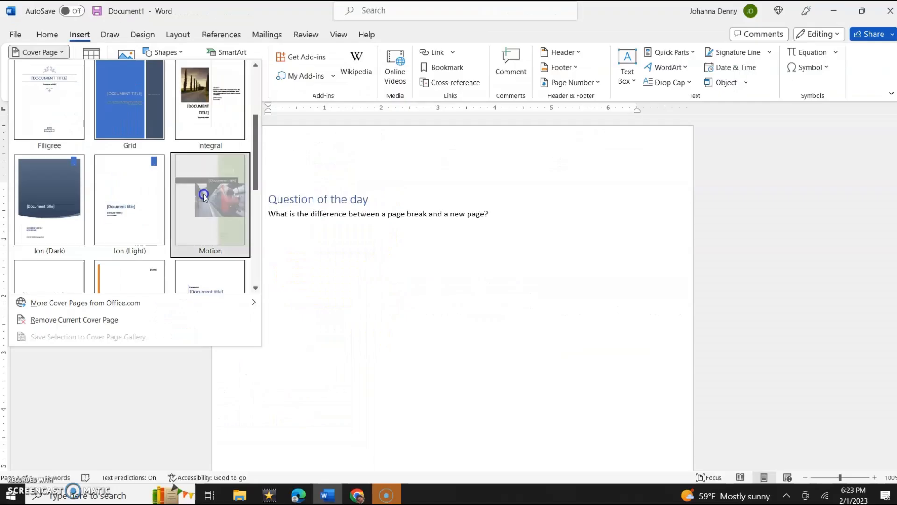
left_click(210, 200)
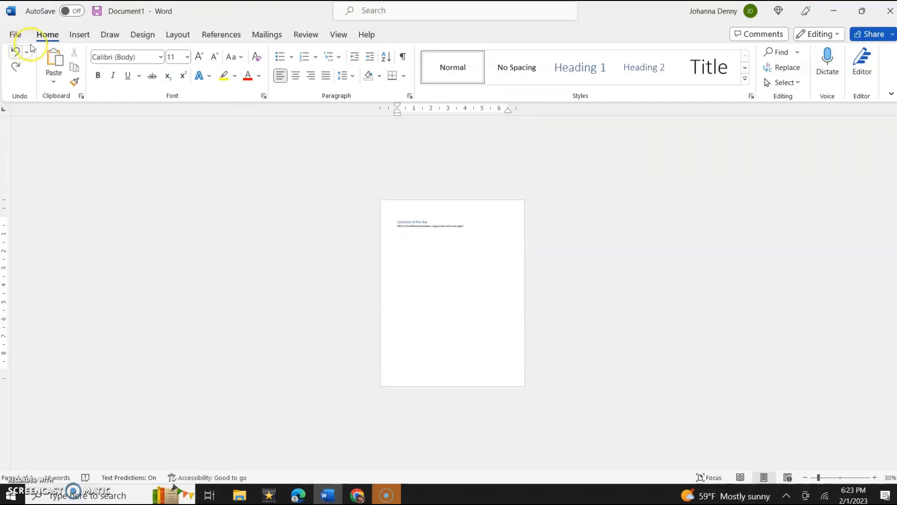
Add a Blank Page after the question, then undo it back to a single page.
left_click(79, 34)
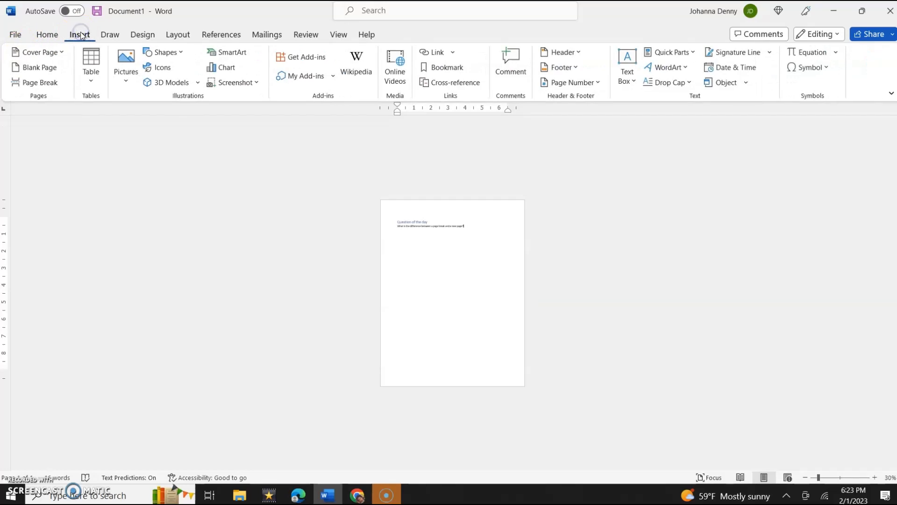
left_click(39, 67)
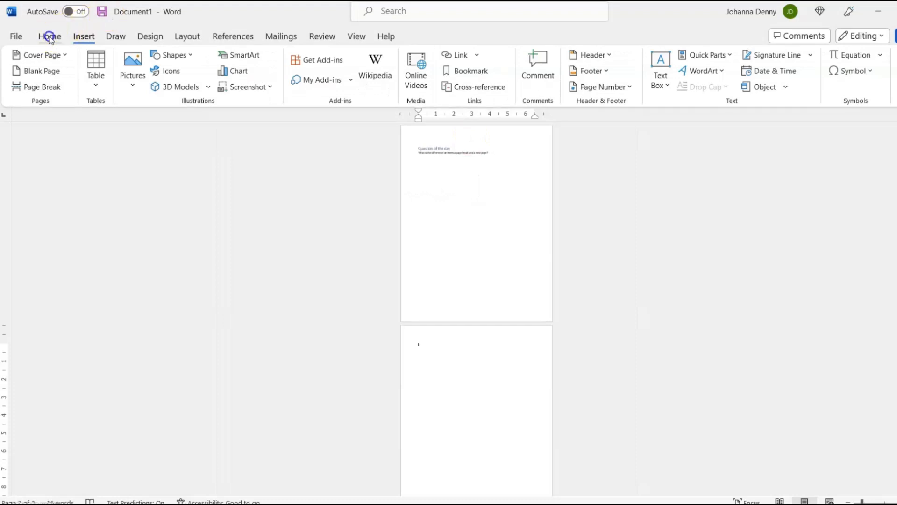
left_click(50, 36)
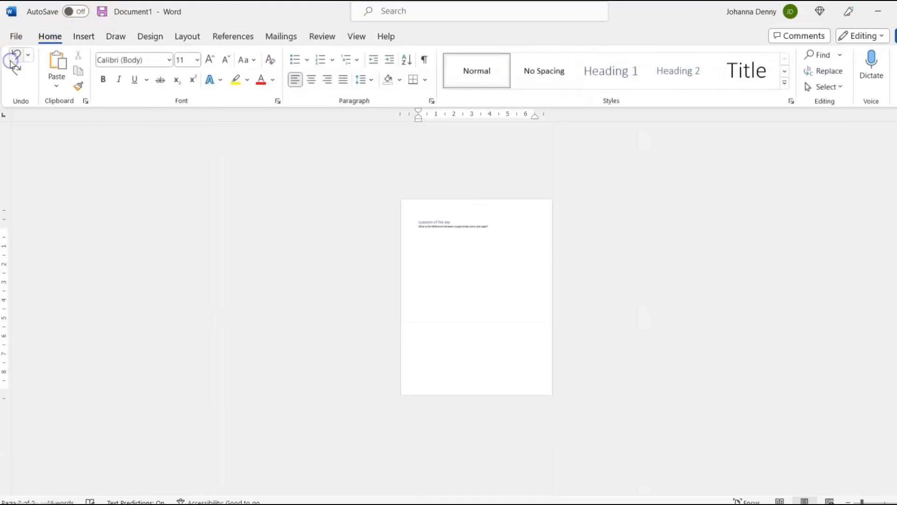
left_click(83, 36)
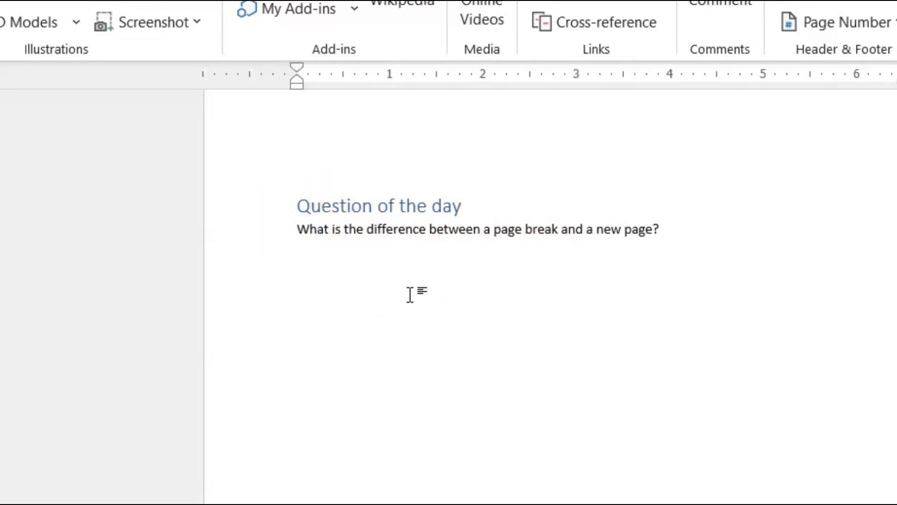
mouse_move(43, 66)
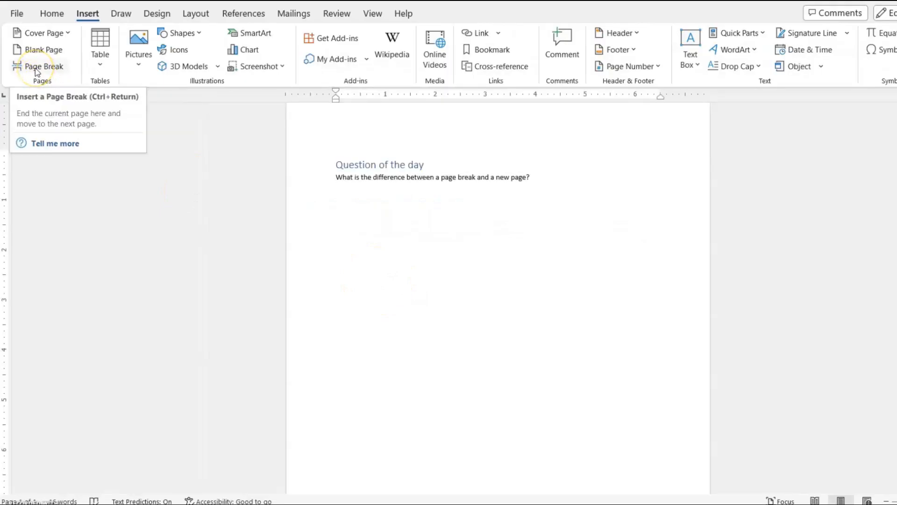
Insert a Page Break before the question sentence so only the heading stays on page one.
left_click(43, 66)
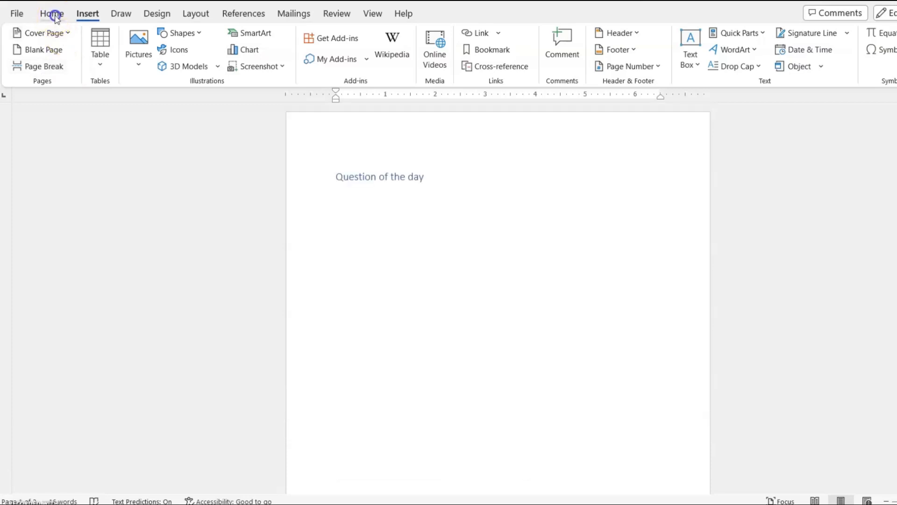
Undo the page break so the question sits under the heading, returning to Insert.
left_click(51, 14)
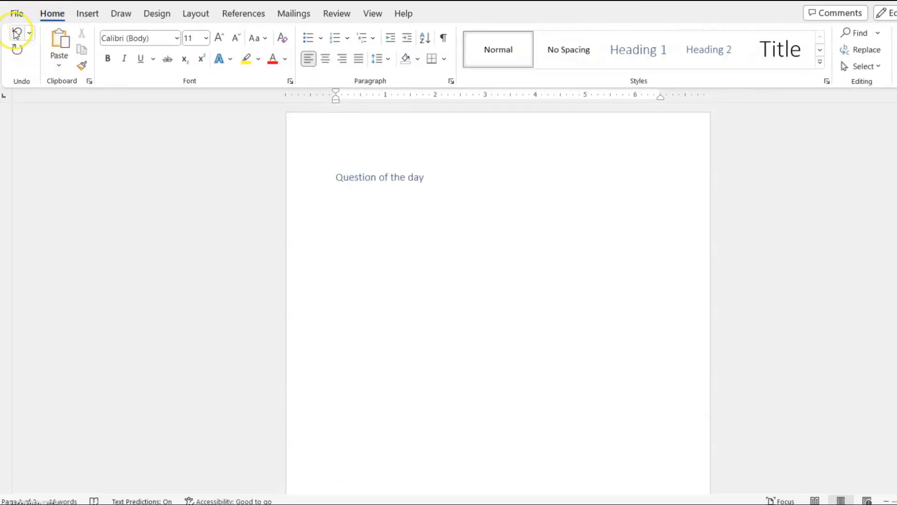
left_click(87, 13)
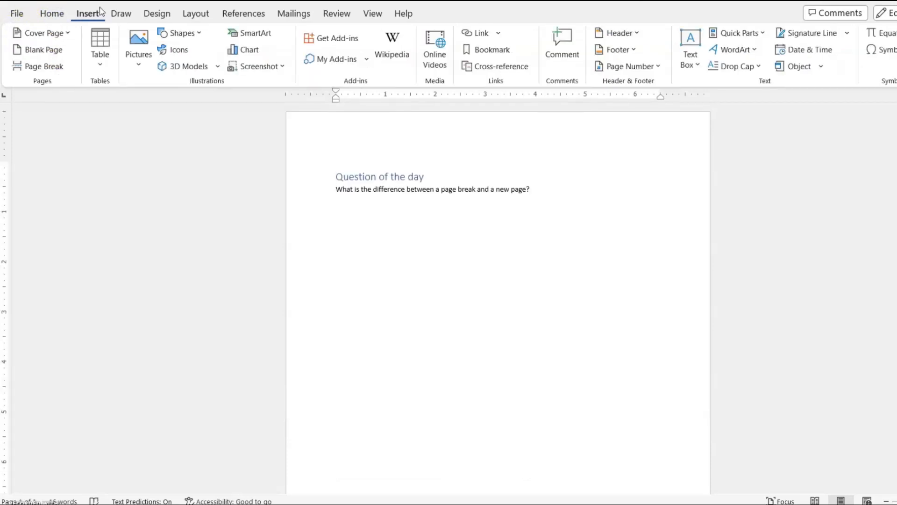
left_click(337, 189)
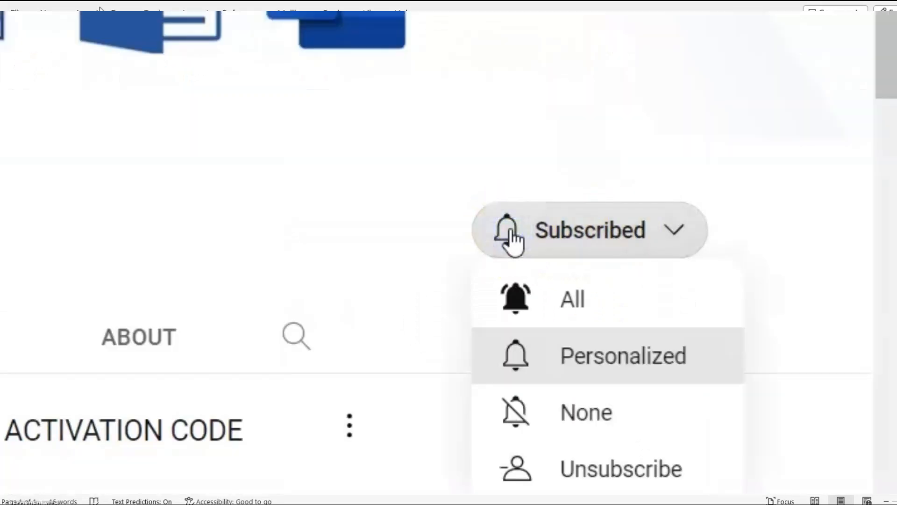
Set the subscribed YouTube channel's notifications to All.
left_click(571, 298)
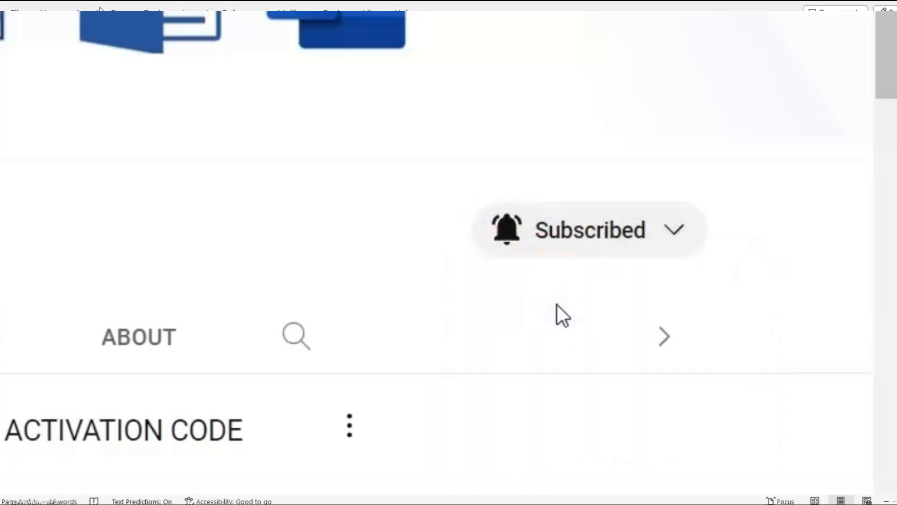